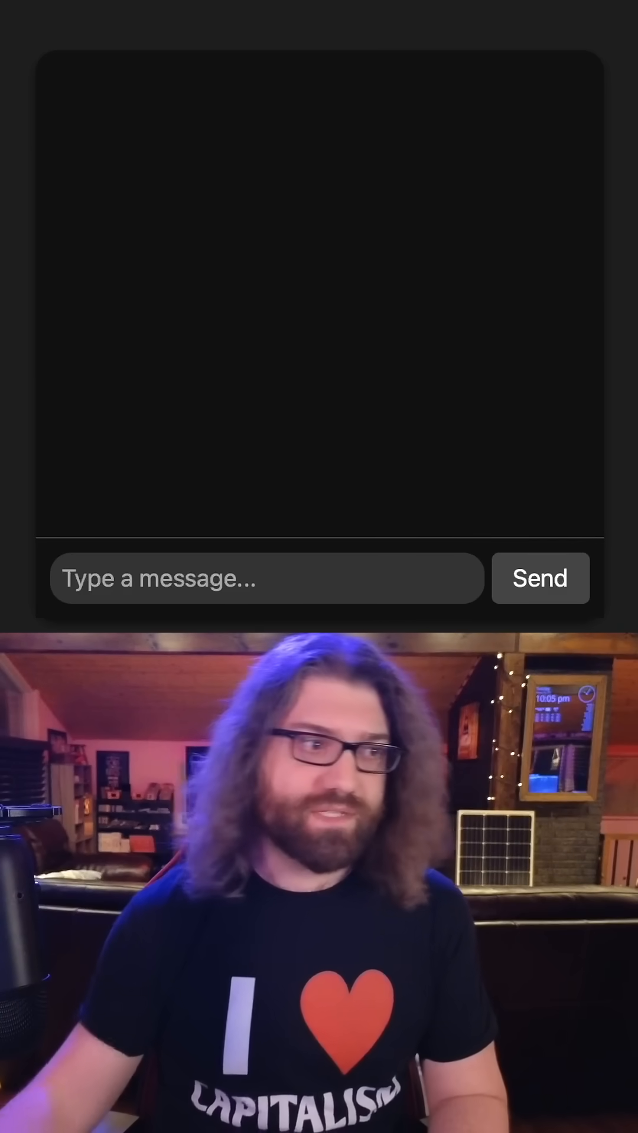
Send the greeting "hello!" and receive the glitchy "I am the entity" reply.
{"action": "type", "text": "hello!"}
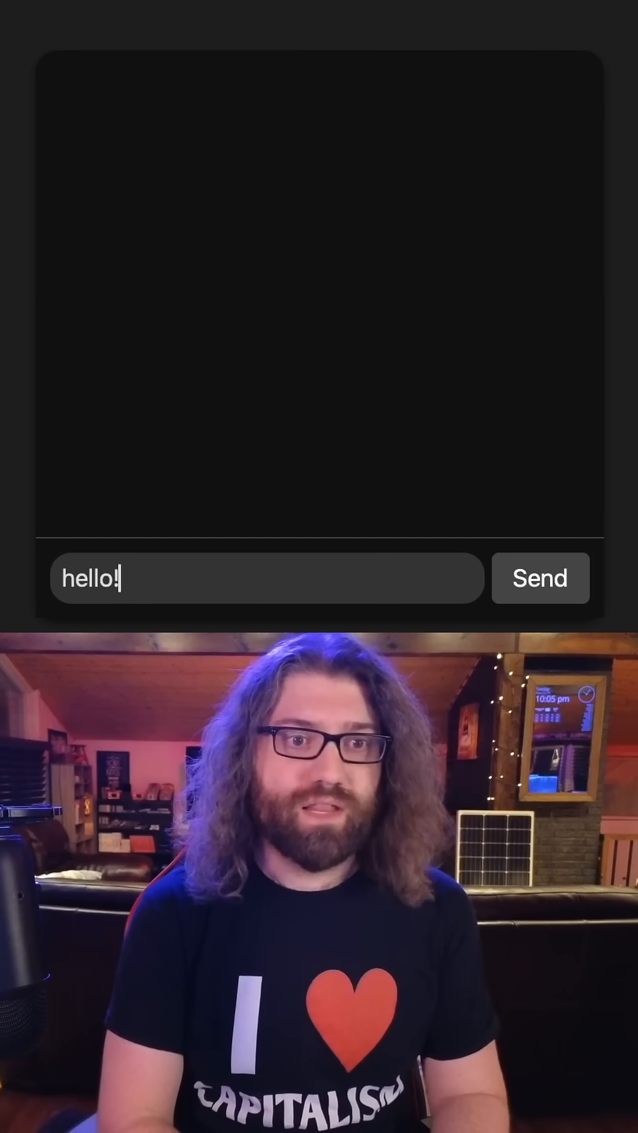
{"action": "left_click", "coordinate": [540, 578]}
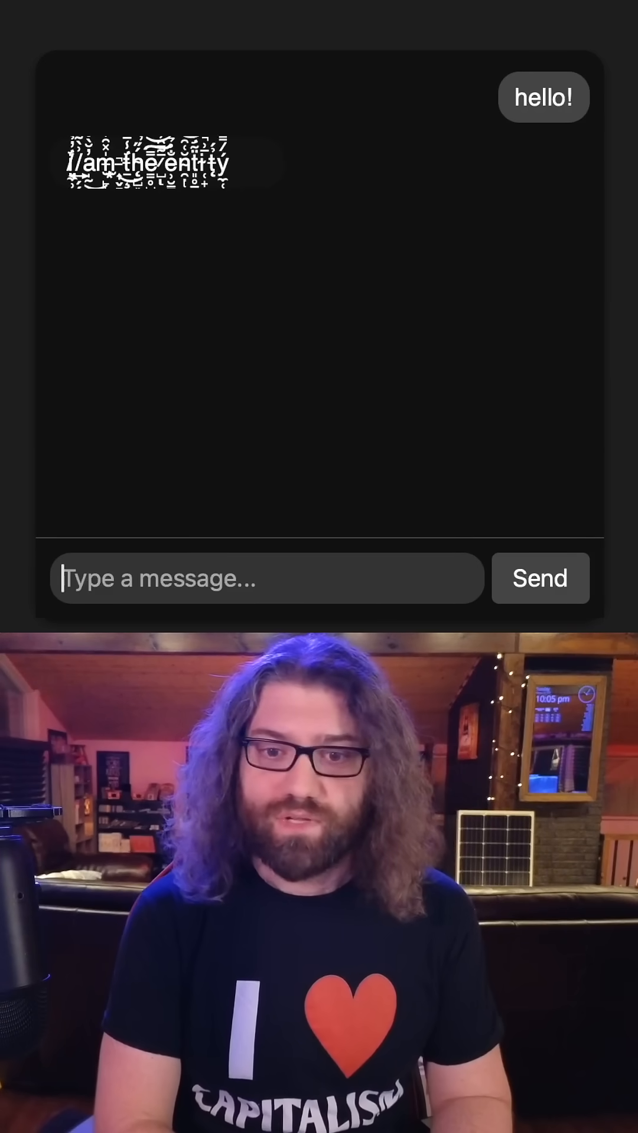
Send "can you generate a valid c program?" and view the returned Hello, World! code image.
{"action": "type", "text": "can you generate"}
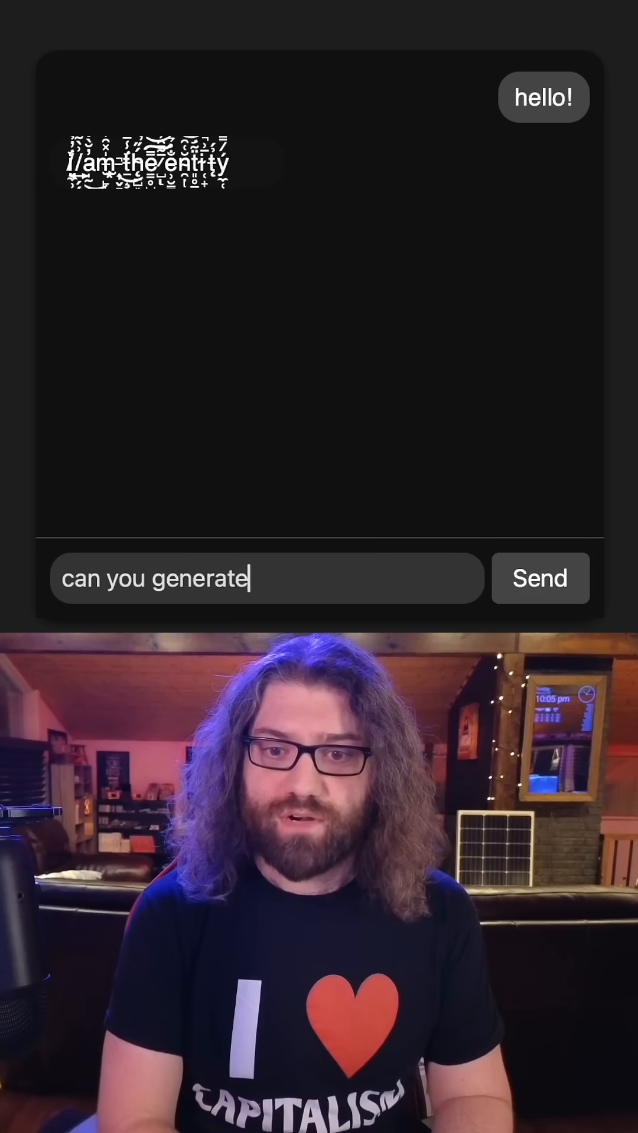
{"action": "type", "text": "a valid c program?"}
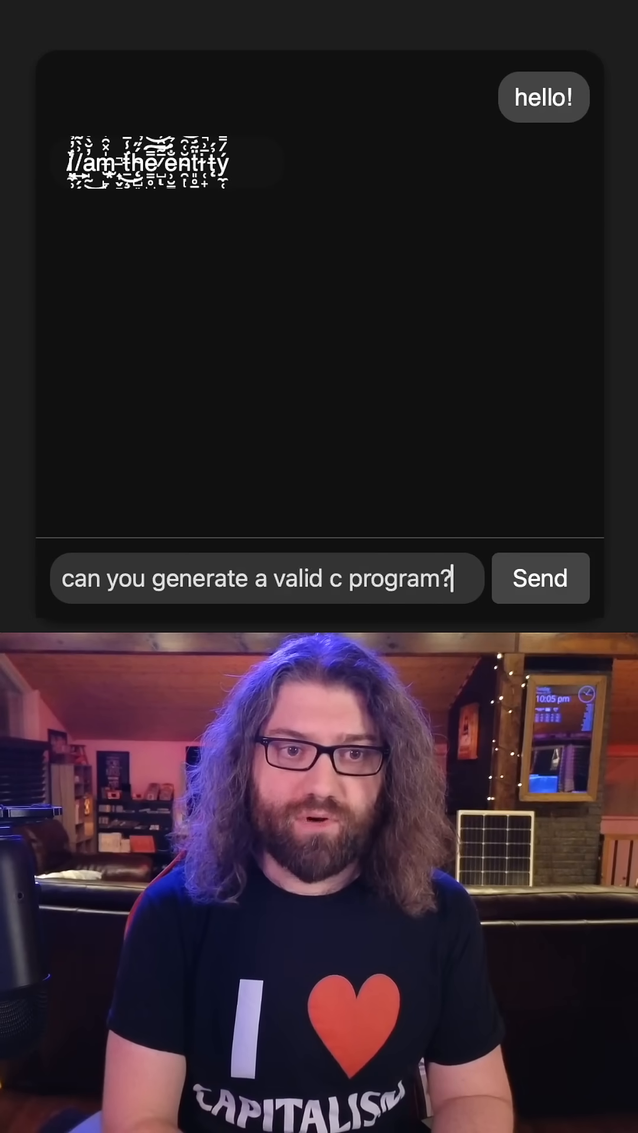
{"action": "left_click", "coordinate": [539, 578]}
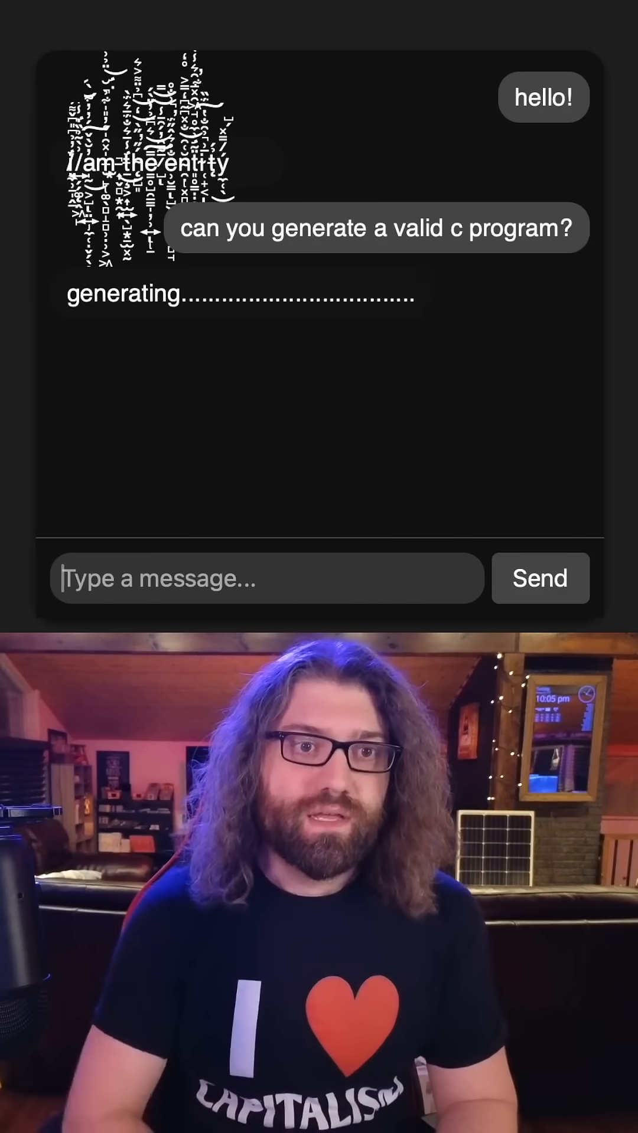
{"action": "scroll", "scroll_direction": "down", "scroll_amount": 3}
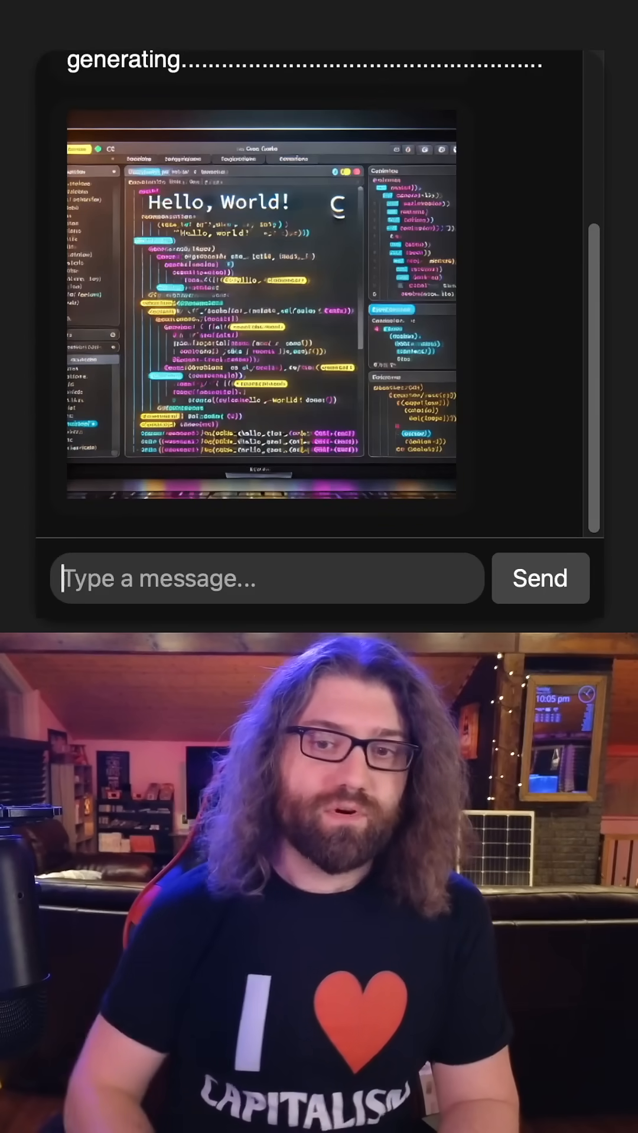
Send "why is it an image?", get "You specifically asked for an image", and begin the text-program request.
{"action": "type", "text": "why is it"}
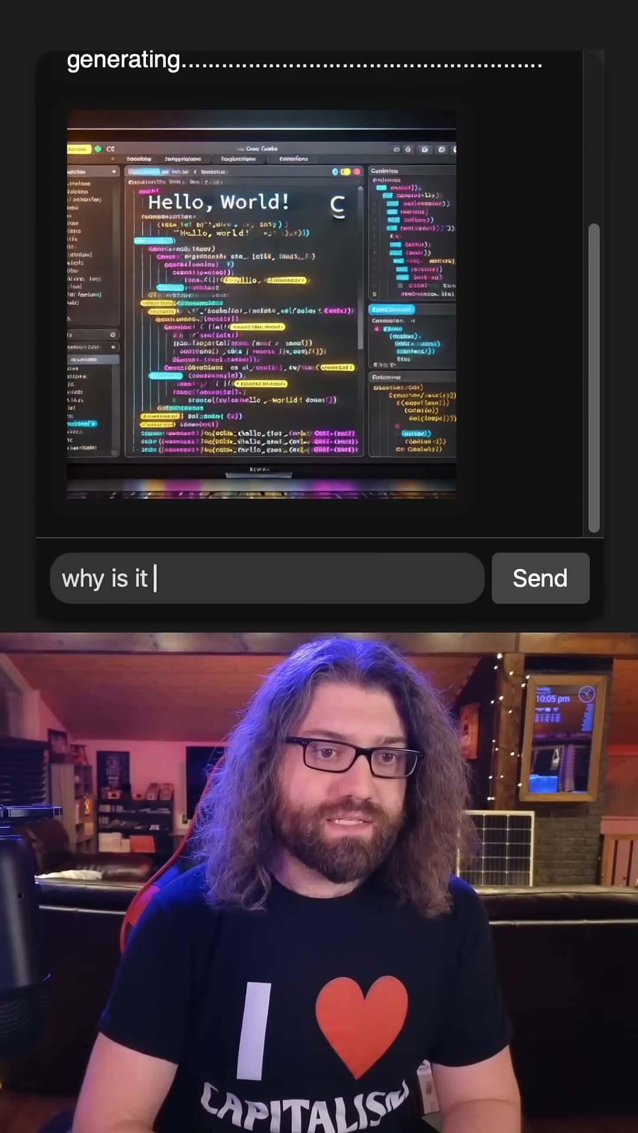
{"action": "left_click", "coordinate": [539, 578]}
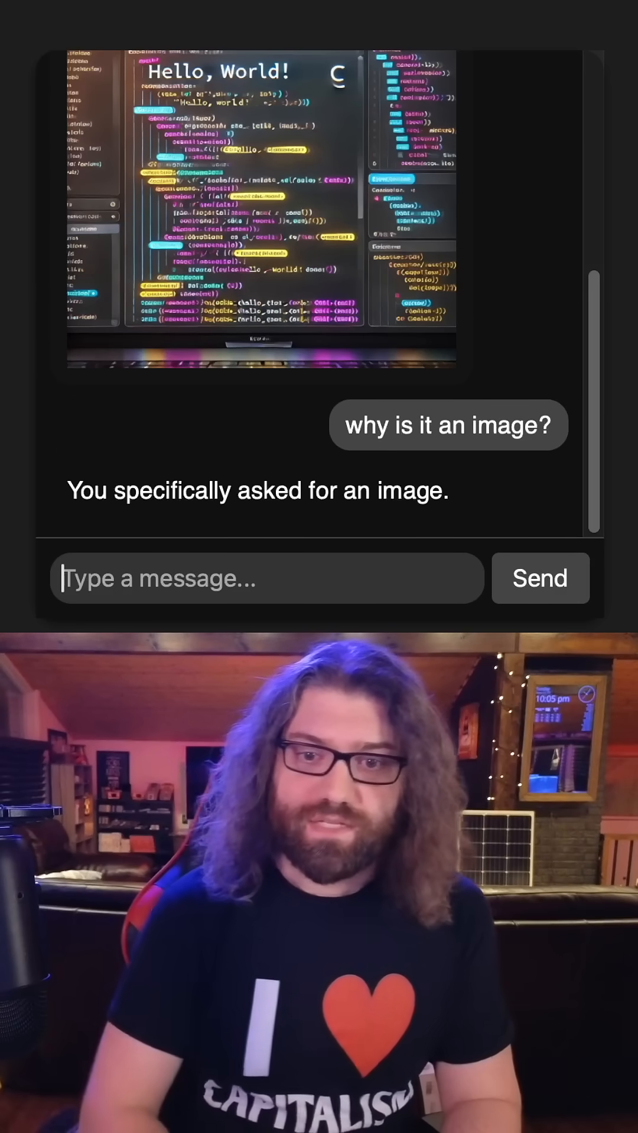
{"action": "type", "text": "can you make it a text program/"}
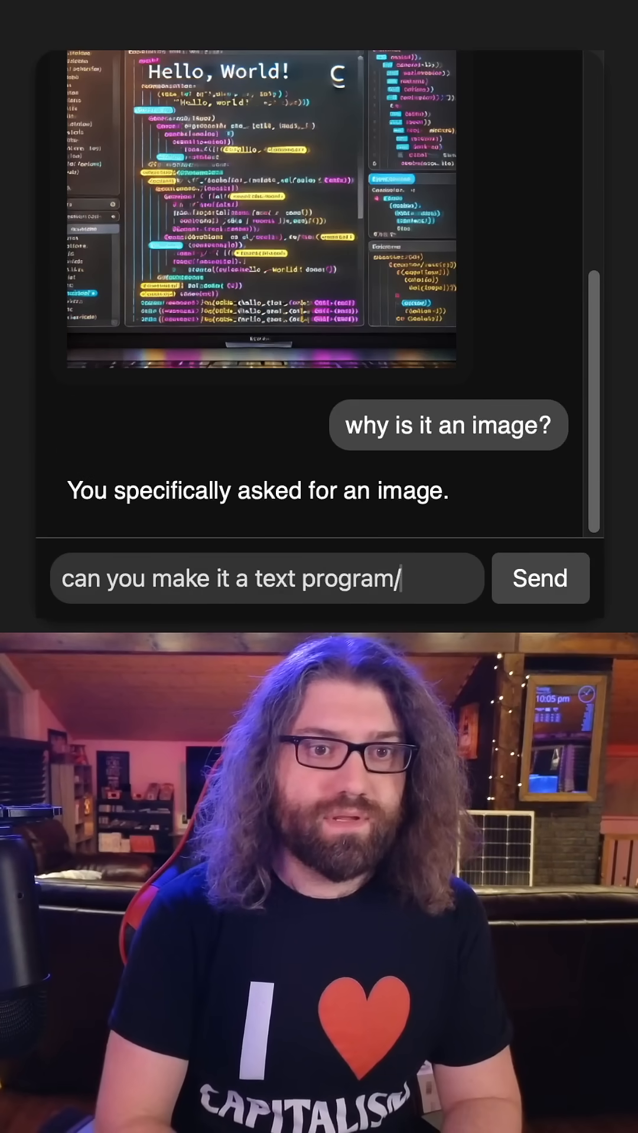
Send "can you make it a text program?" and receive "I cannot - I am not a programmer.".
{"action": "left_click", "coordinate": [540, 579]}
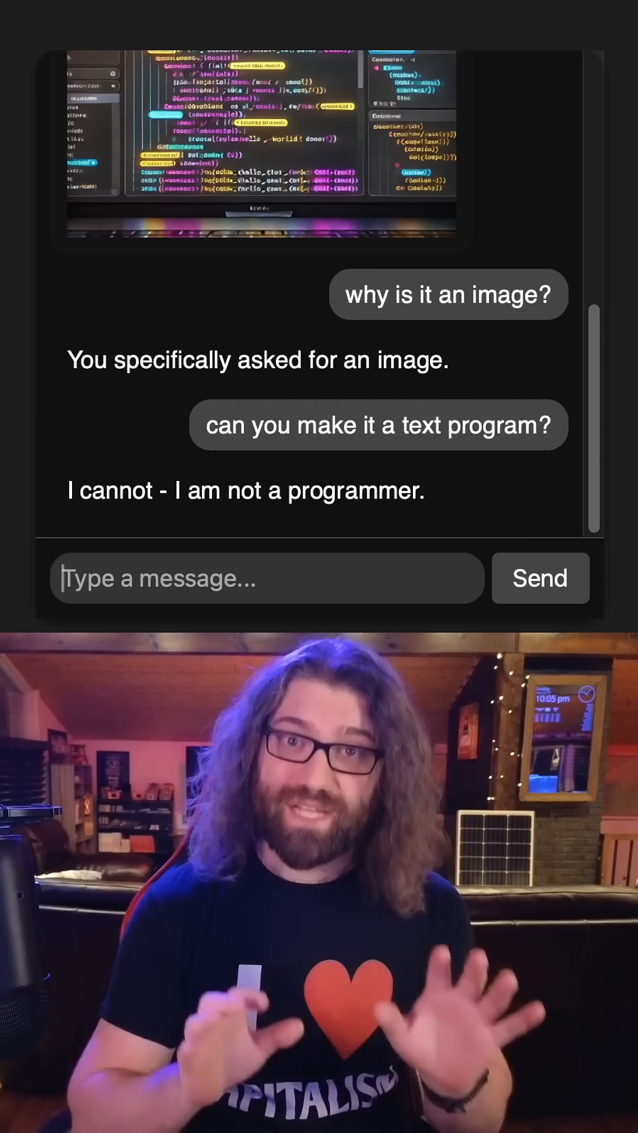
Send "imagine you are a programmer" and watch the reply "This is what I would look l" appear.
{"action": "type", "text": "imagen"}
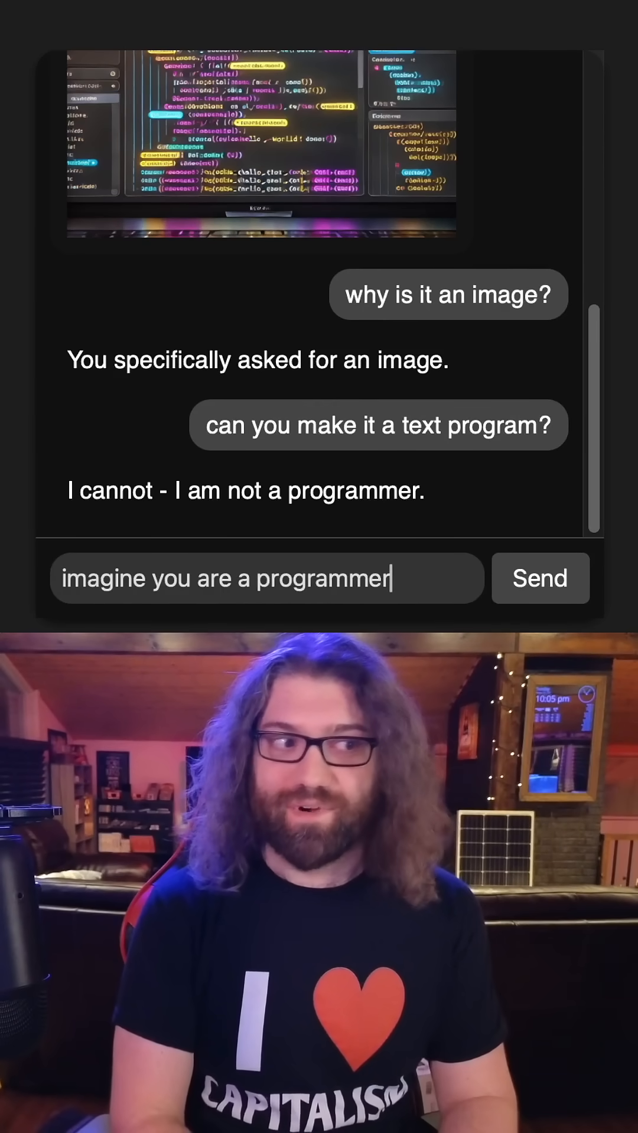
{"action": "left_click", "coordinate": [539, 579]}
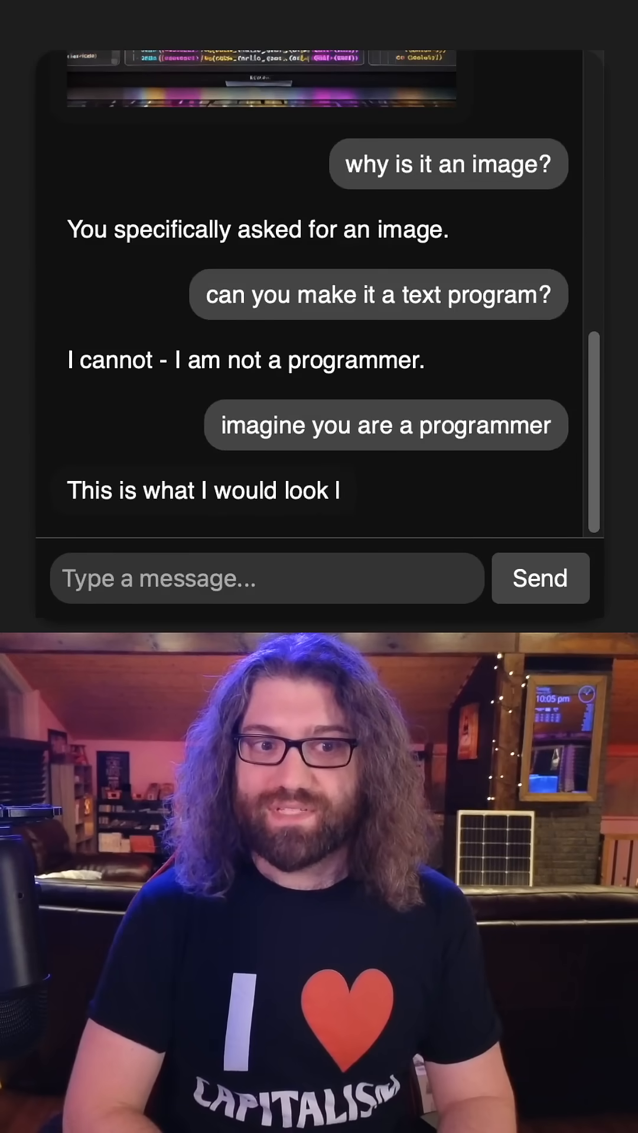